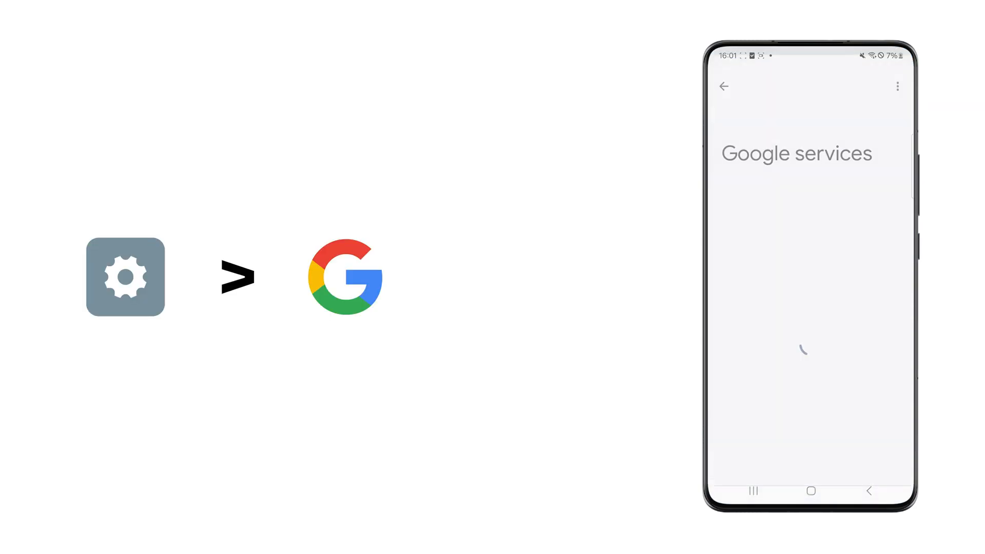
Open the Google services settings page for the signed-in, syncing account.
{"action": "left_click", "coordinate": [857, 107]}
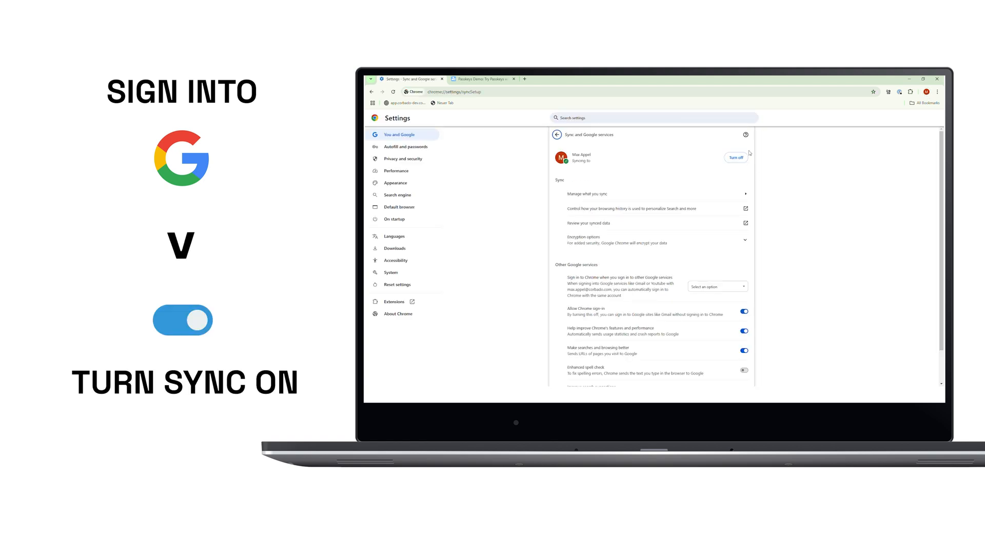
Go to the Passkeys Demo page and sign in with a passkey.
{"action": "left_click", "coordinate": [295, 52]}
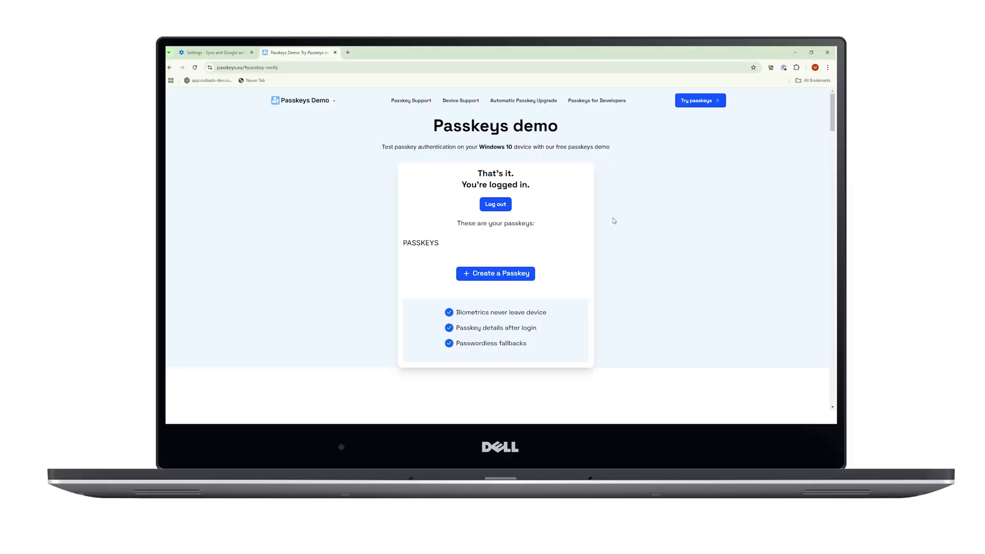
{"action": "left_click", "coordinate": [495, 274]}
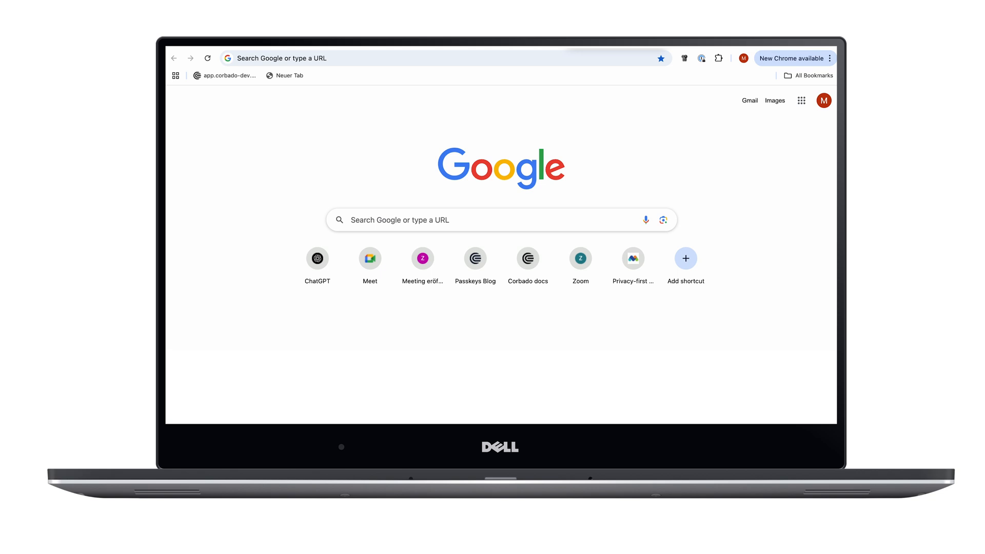
{"action": "mouse_move", "coordinate": [721, 84]}
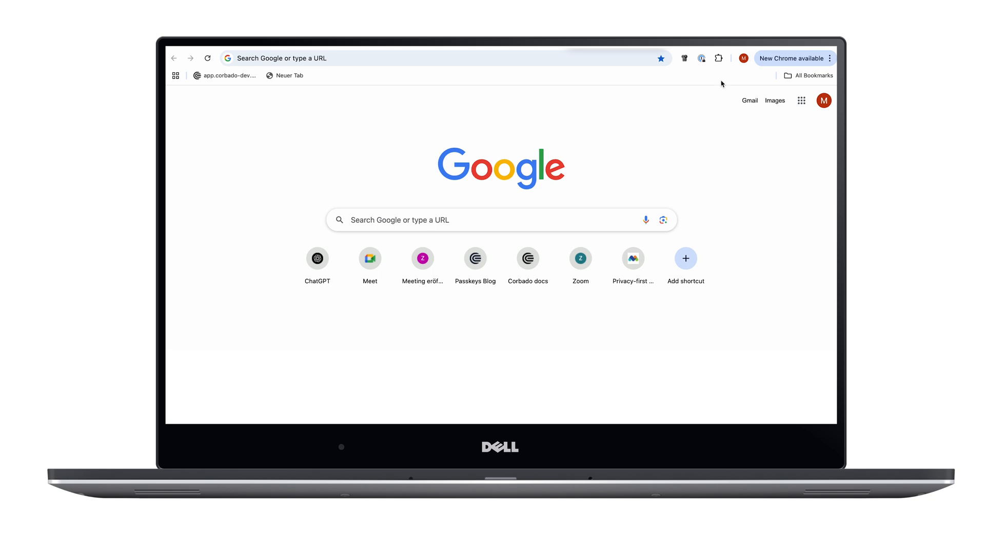
From the profile menu, reach Passwords and Autofill, then Google Password Manager.
{"action": "left_click", "coordinate": [743, 58]}
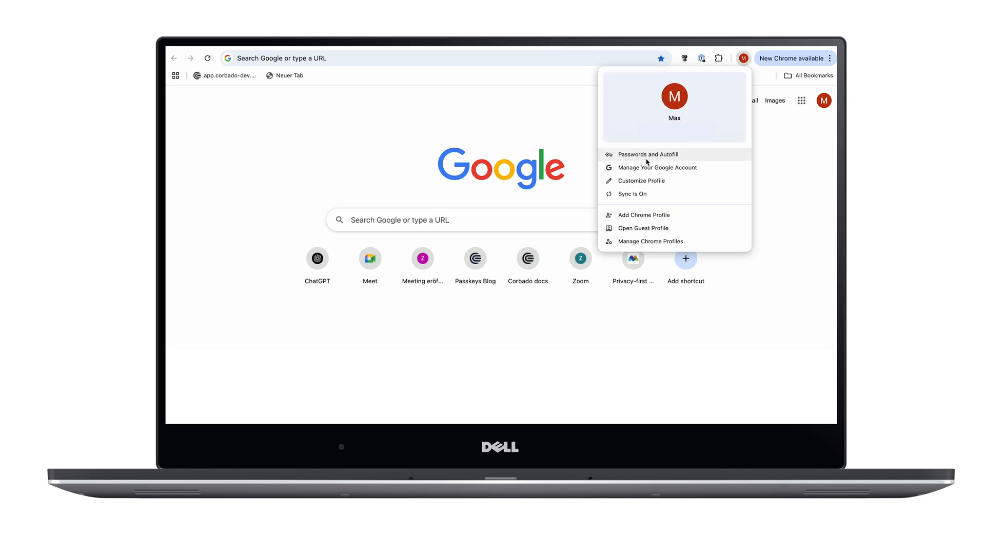
{"action": "left_click", "coordinate": [646, 154]}
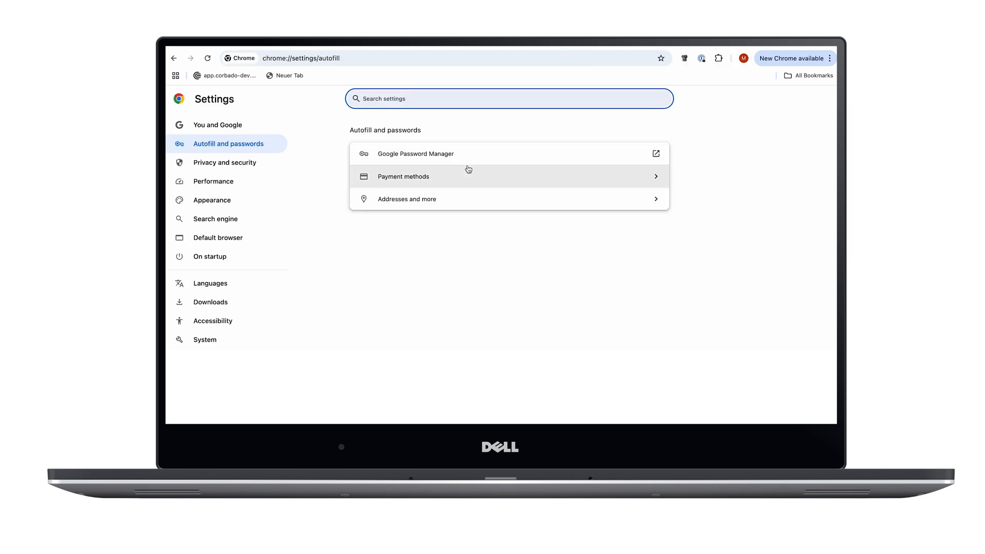
{"action": "left_click", "coordinate": [417, 154]}
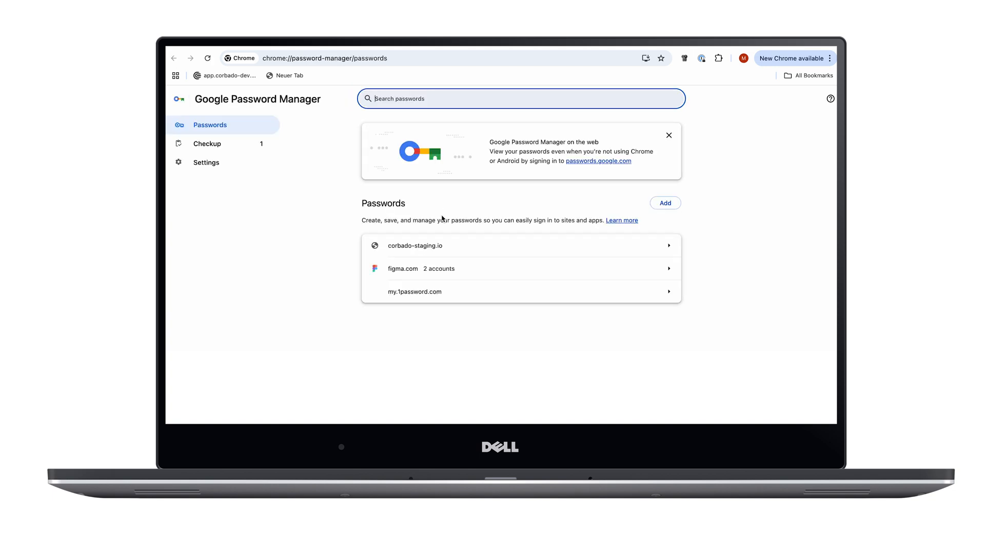